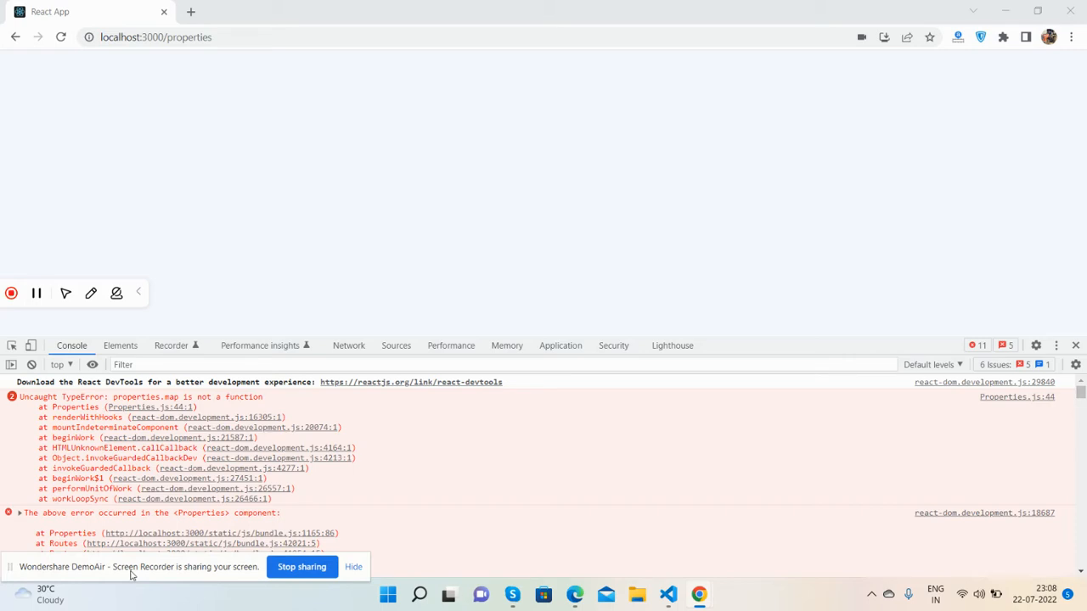
pyautogui.moveTo(228, 324)
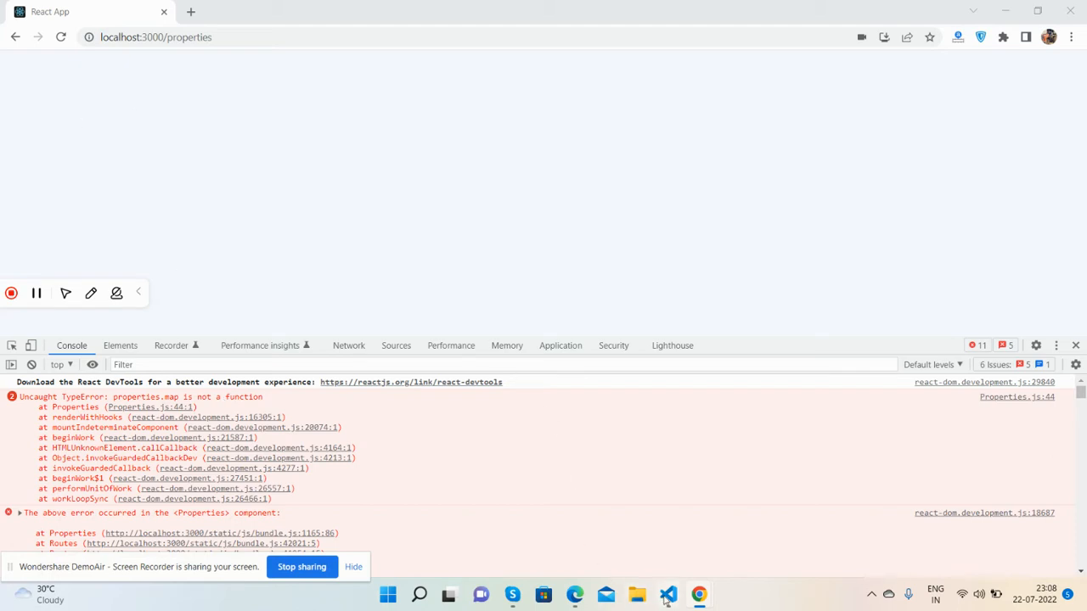
# Reload the Properties page with the console cleared so the old map error disappears.
pyautogui.click(669, 594)
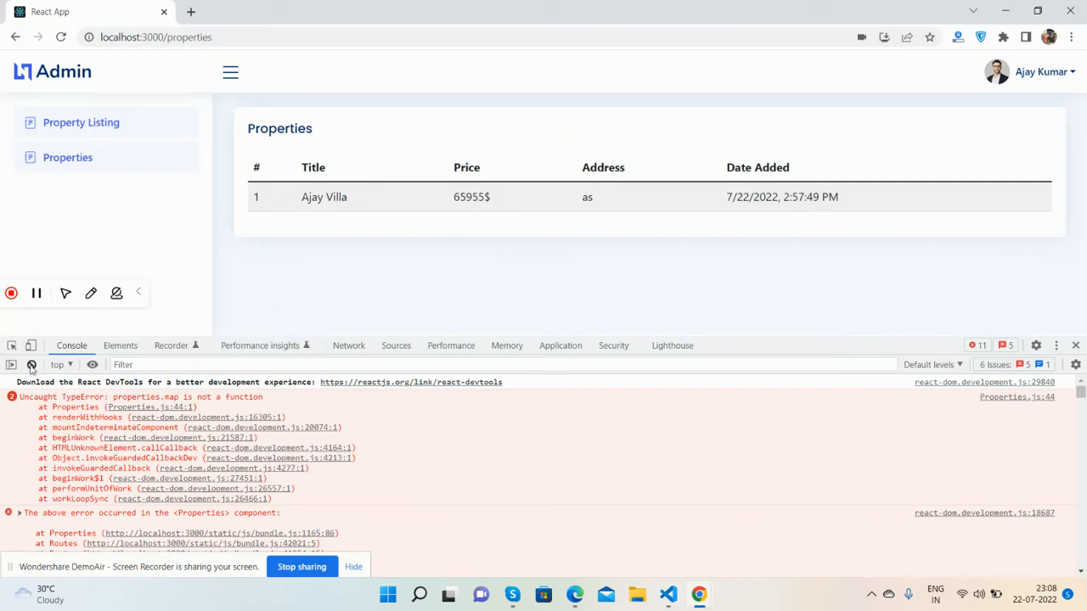
pyautogui.click(31, 364)
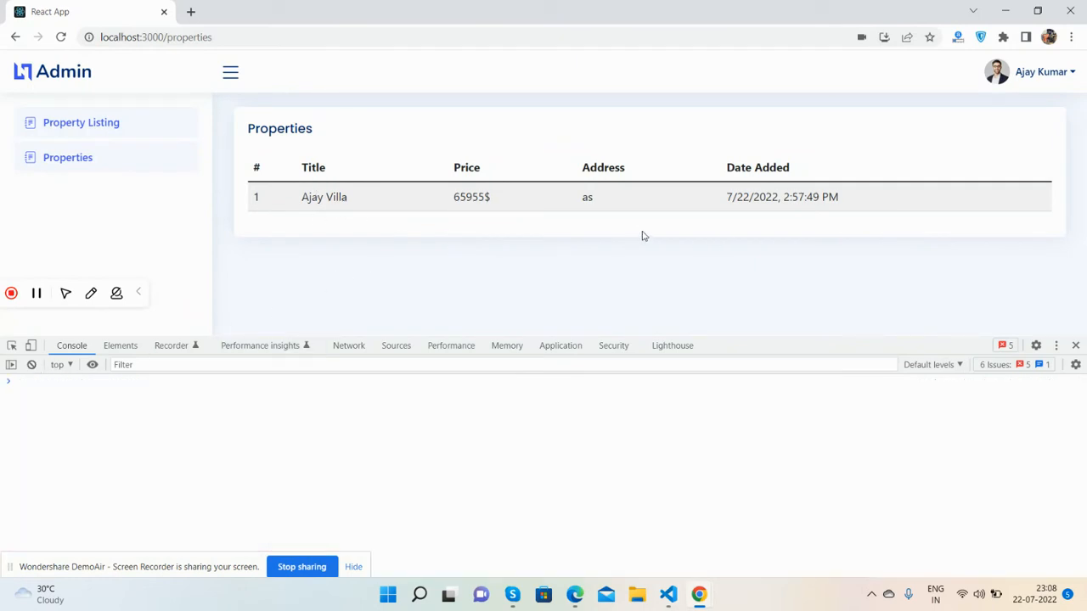
pyautogui.moveTo(62, 37)
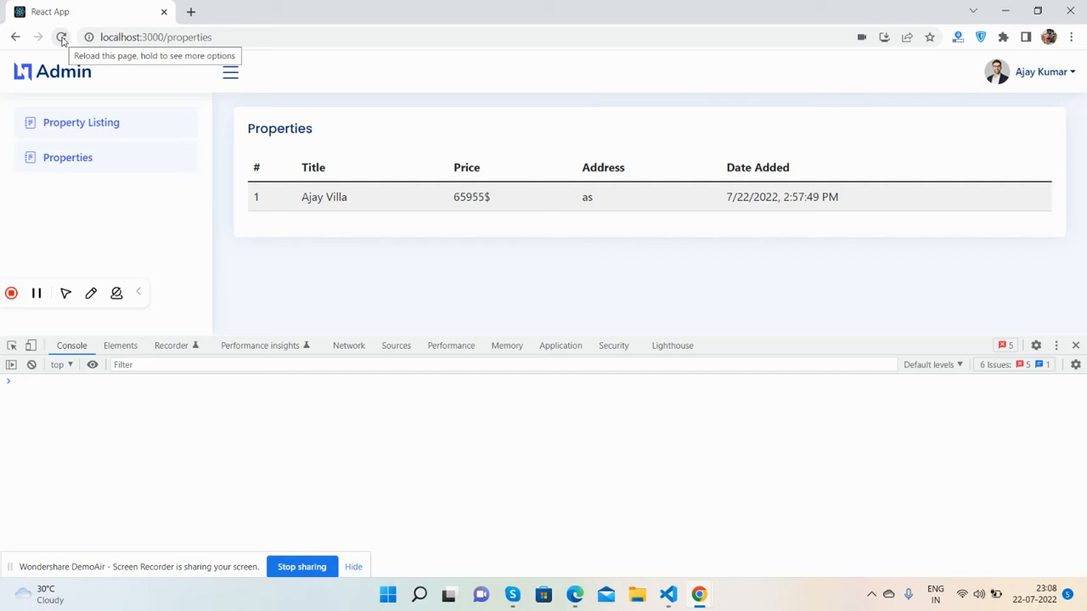
pyautogui.click(61, 37)
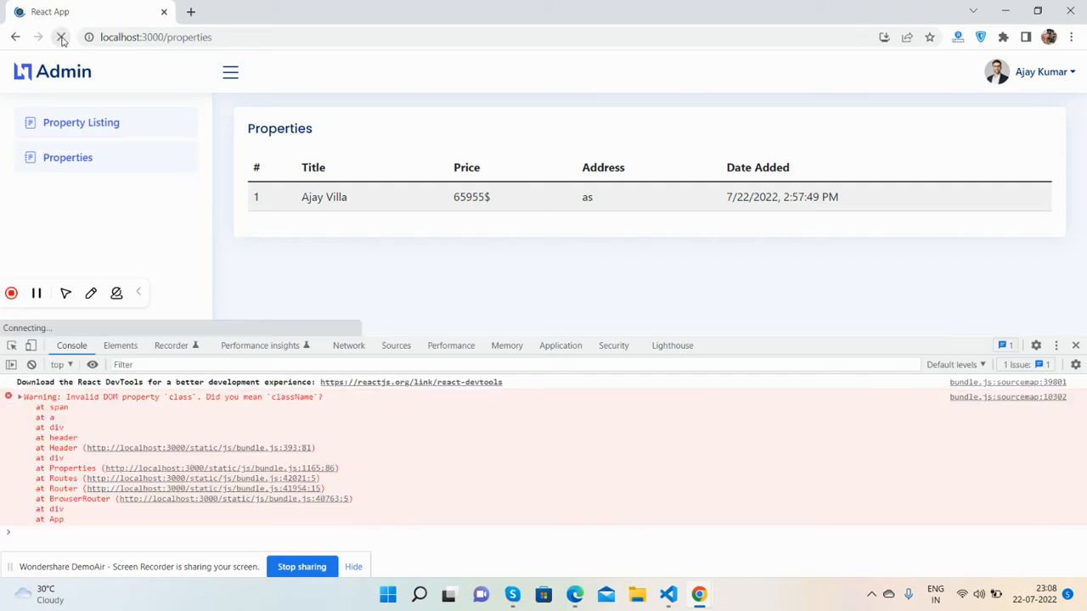
# Change useState('') to useState([]) in Properties.js and save the file.
pyautogui.click(61, 38)
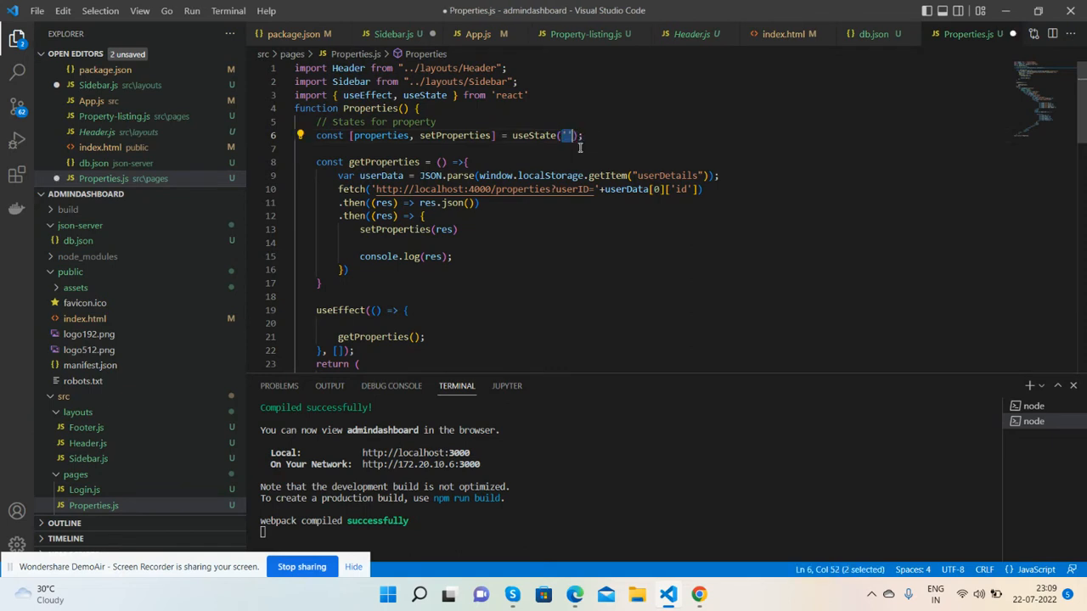
pyautogui.press('ctrl+s')
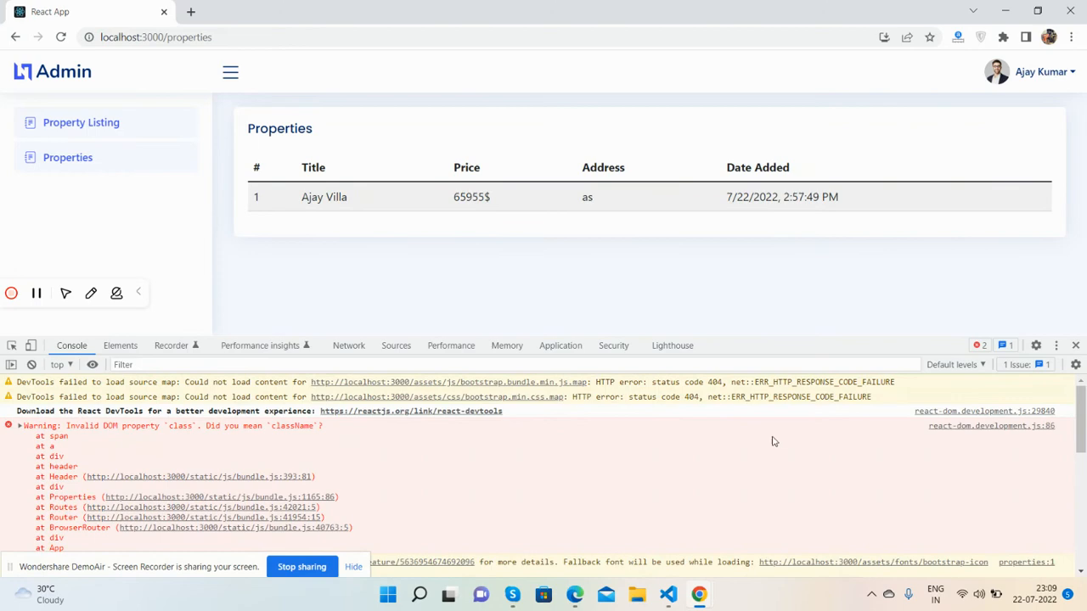
# Return to Properties.js in VS Code showing the empty-array state after a successful compile.
pyautogui.click(1075, 347)
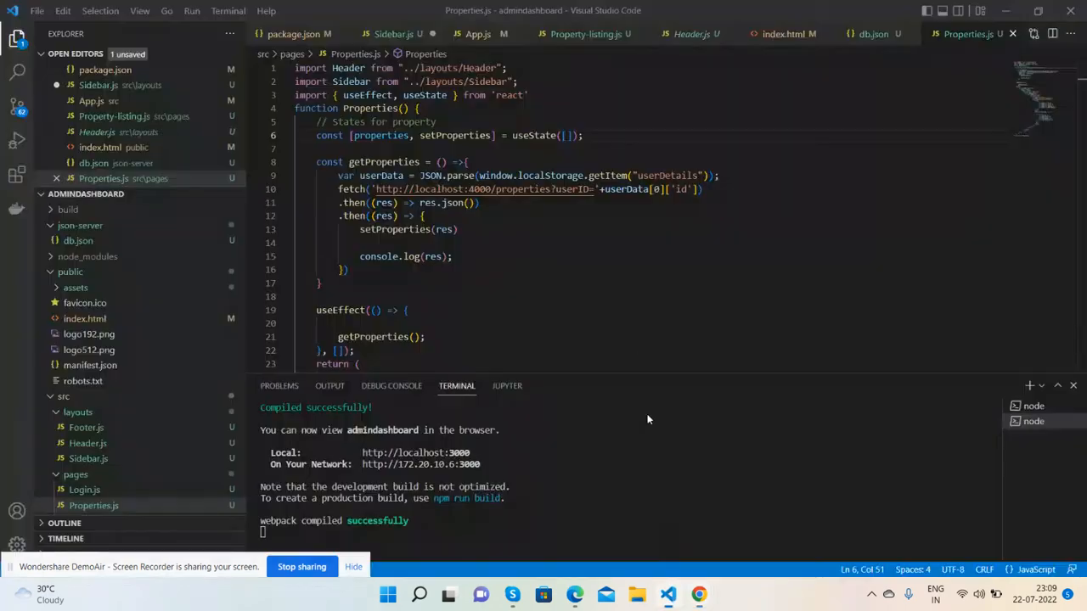
pyautogui.moveTo(534, 135)
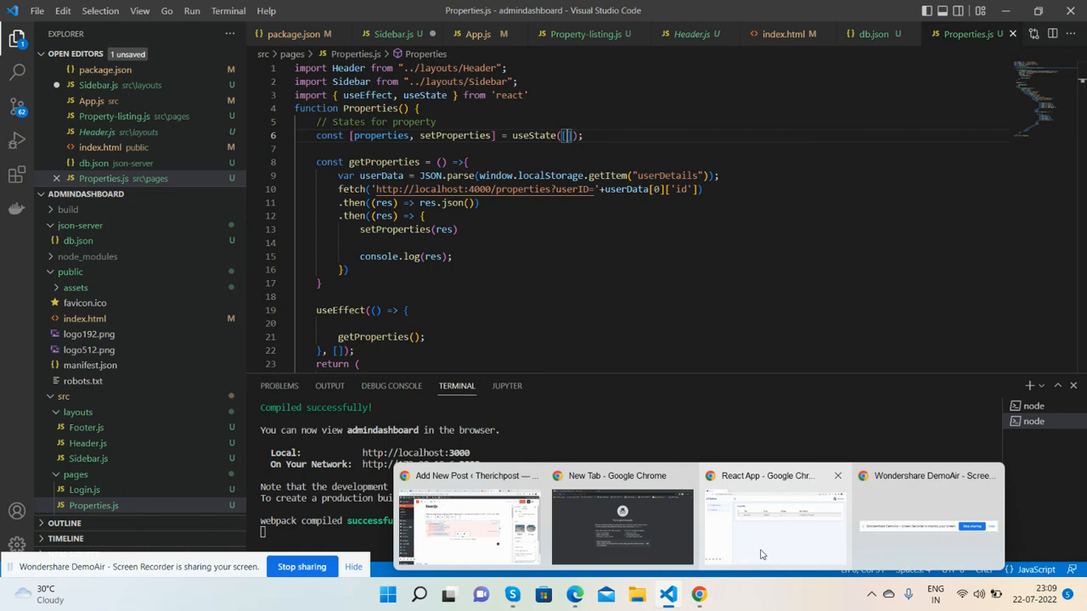
pyautogui.click(772, 526)
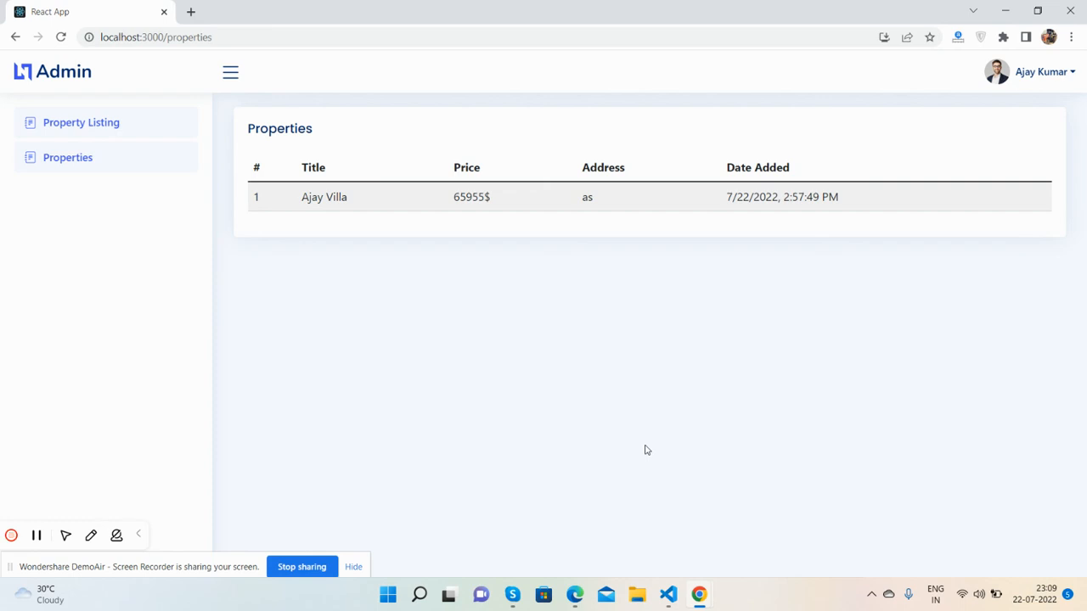
pyautogui.moveTo(234, 567)
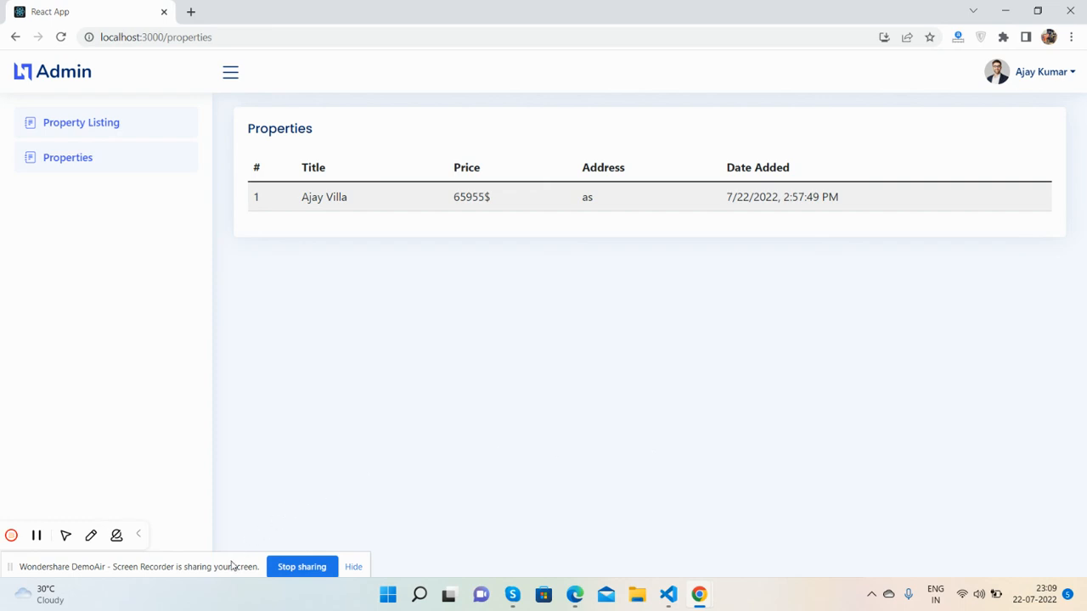